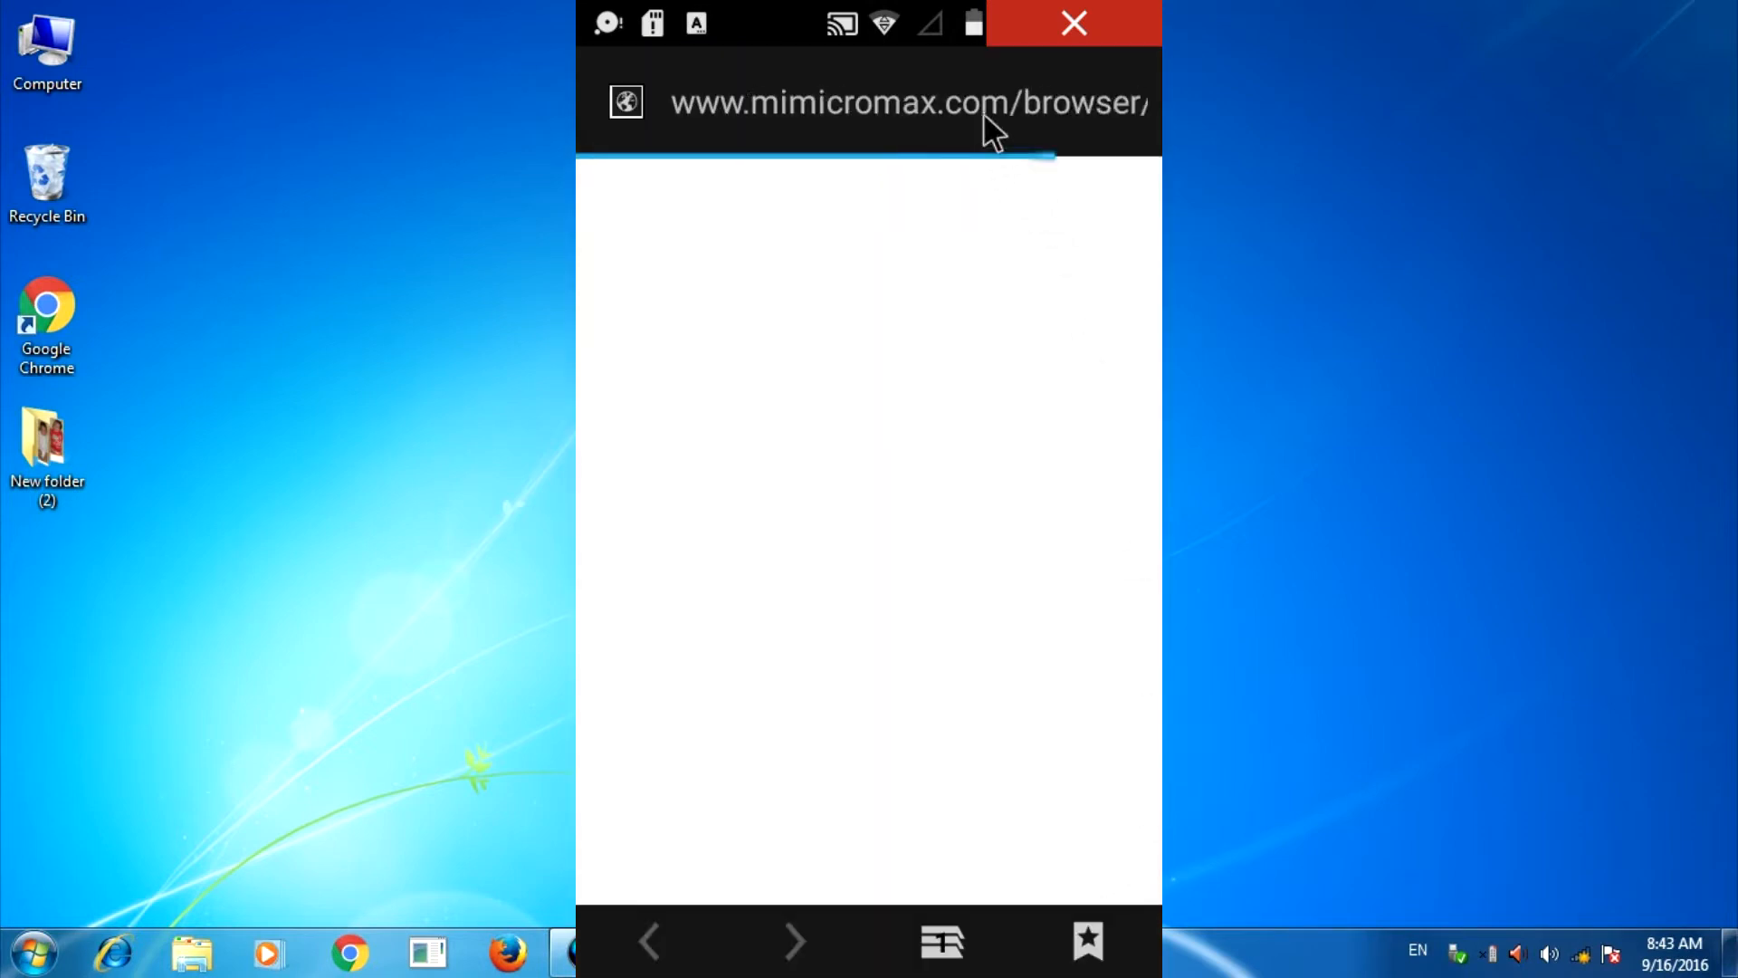
- Load the router admin page jiofi.local.html from the browser address bar
click(927, 105)
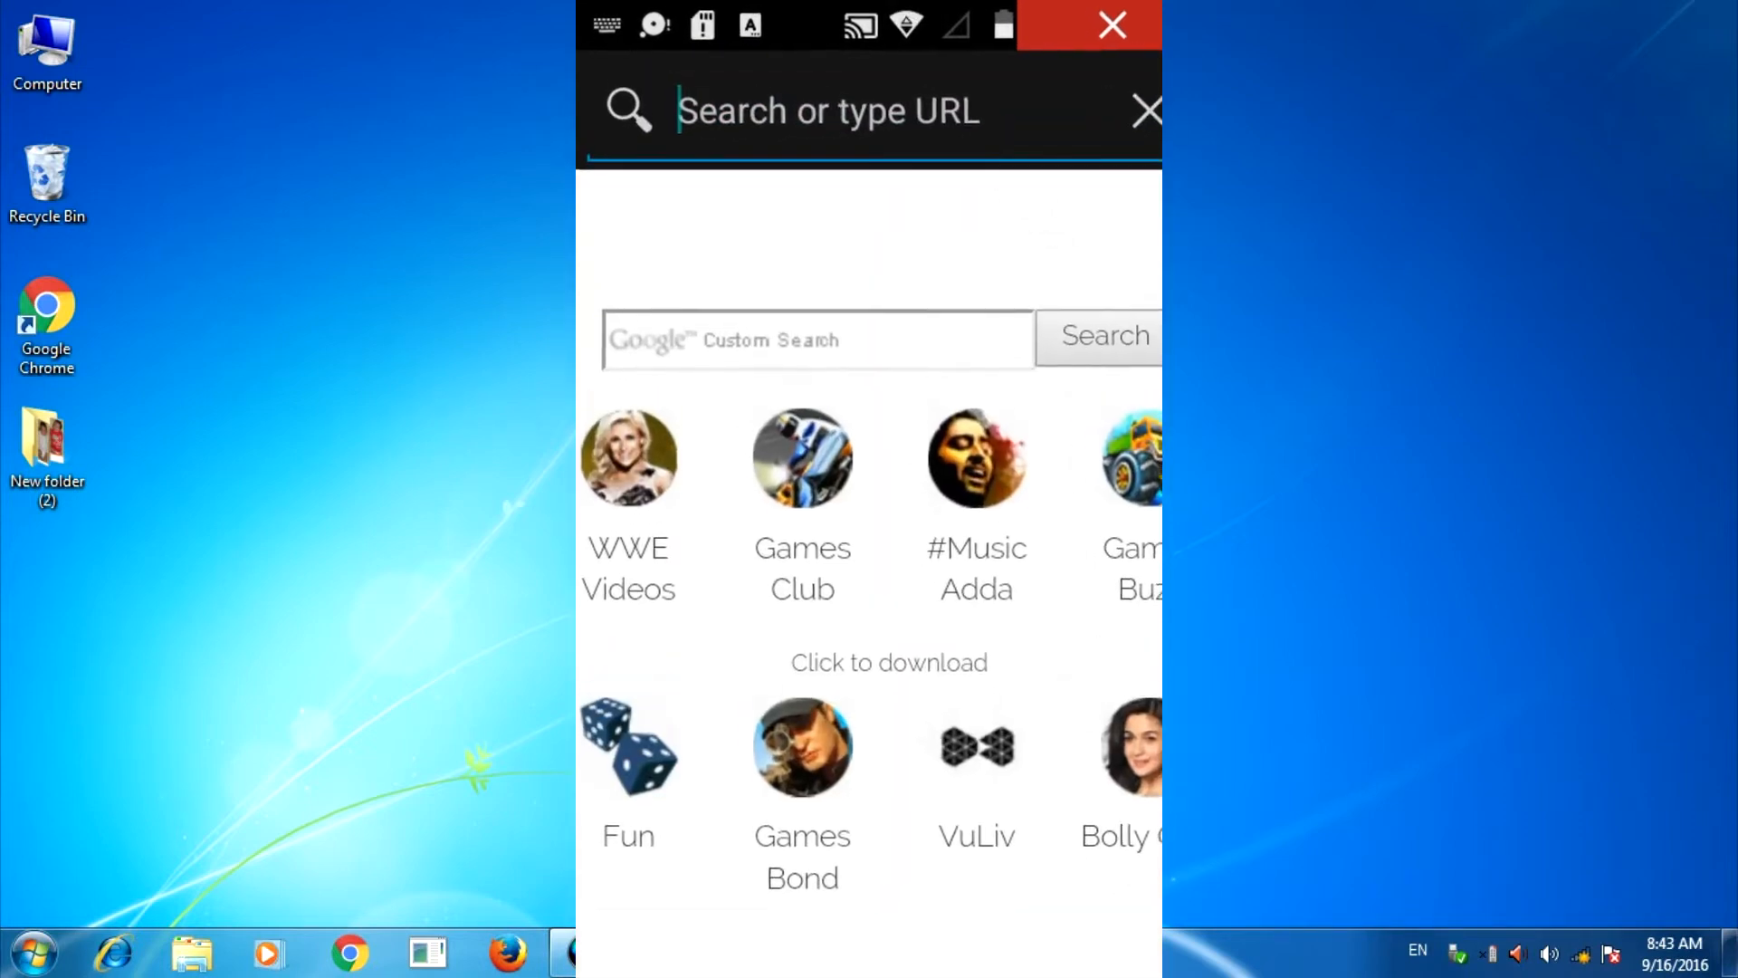
text(jiofi.loca)
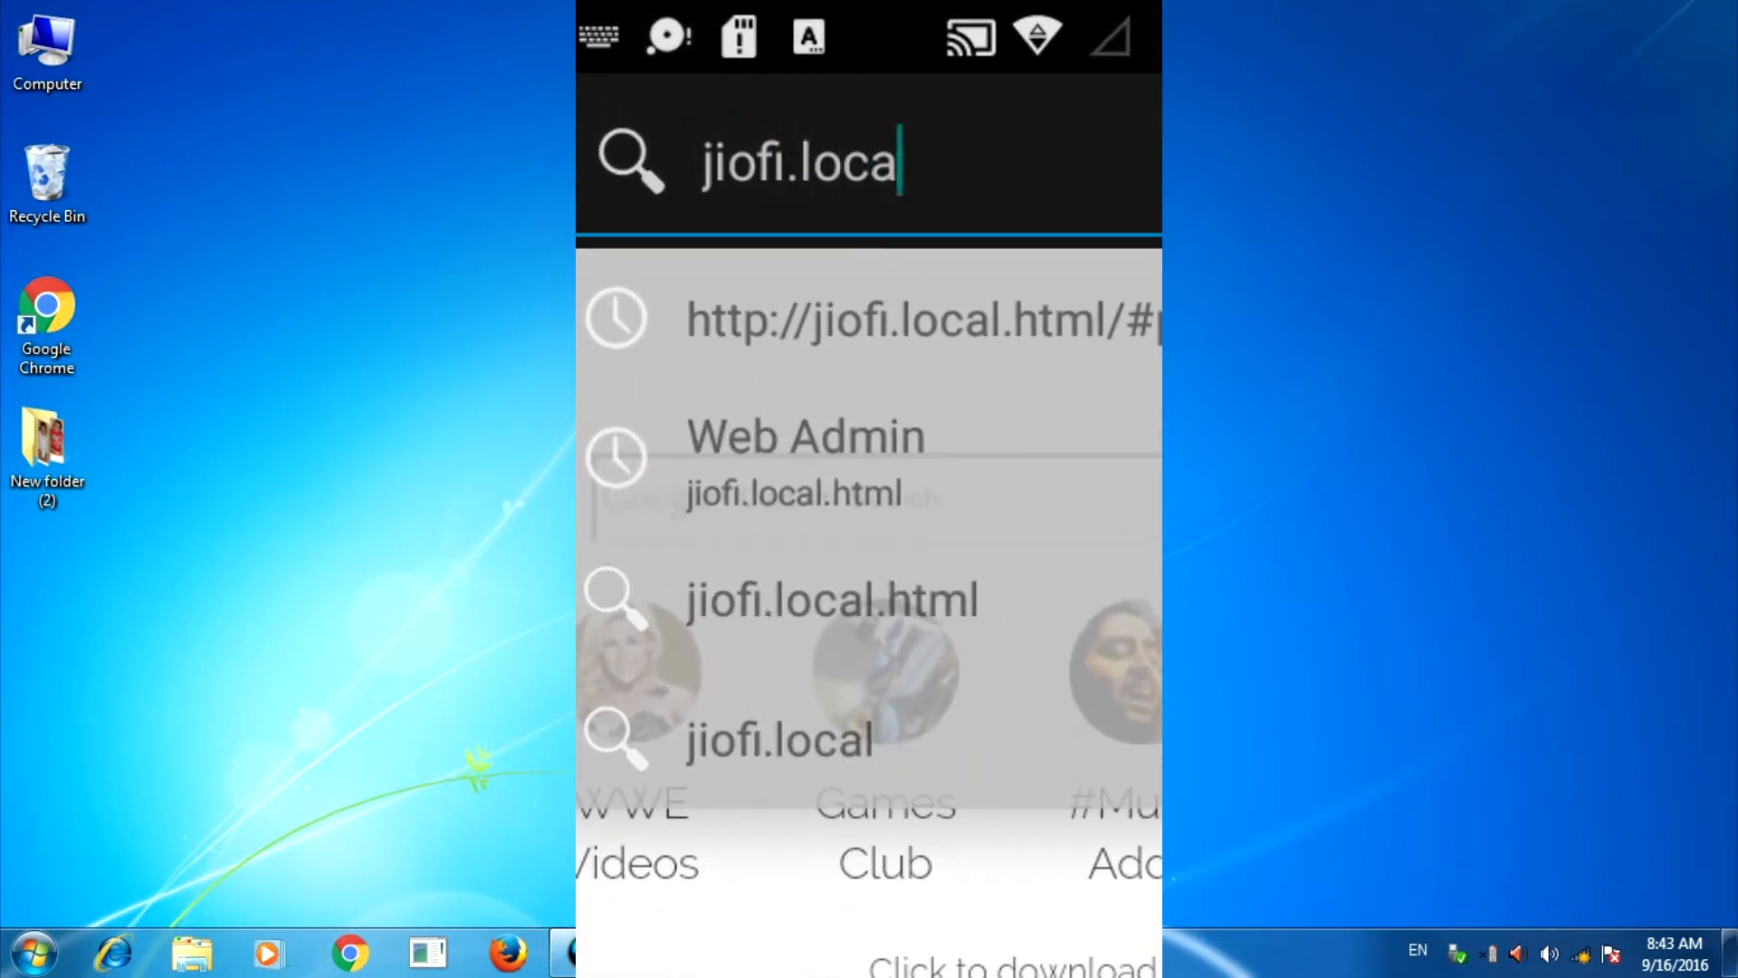
text(l.htm)
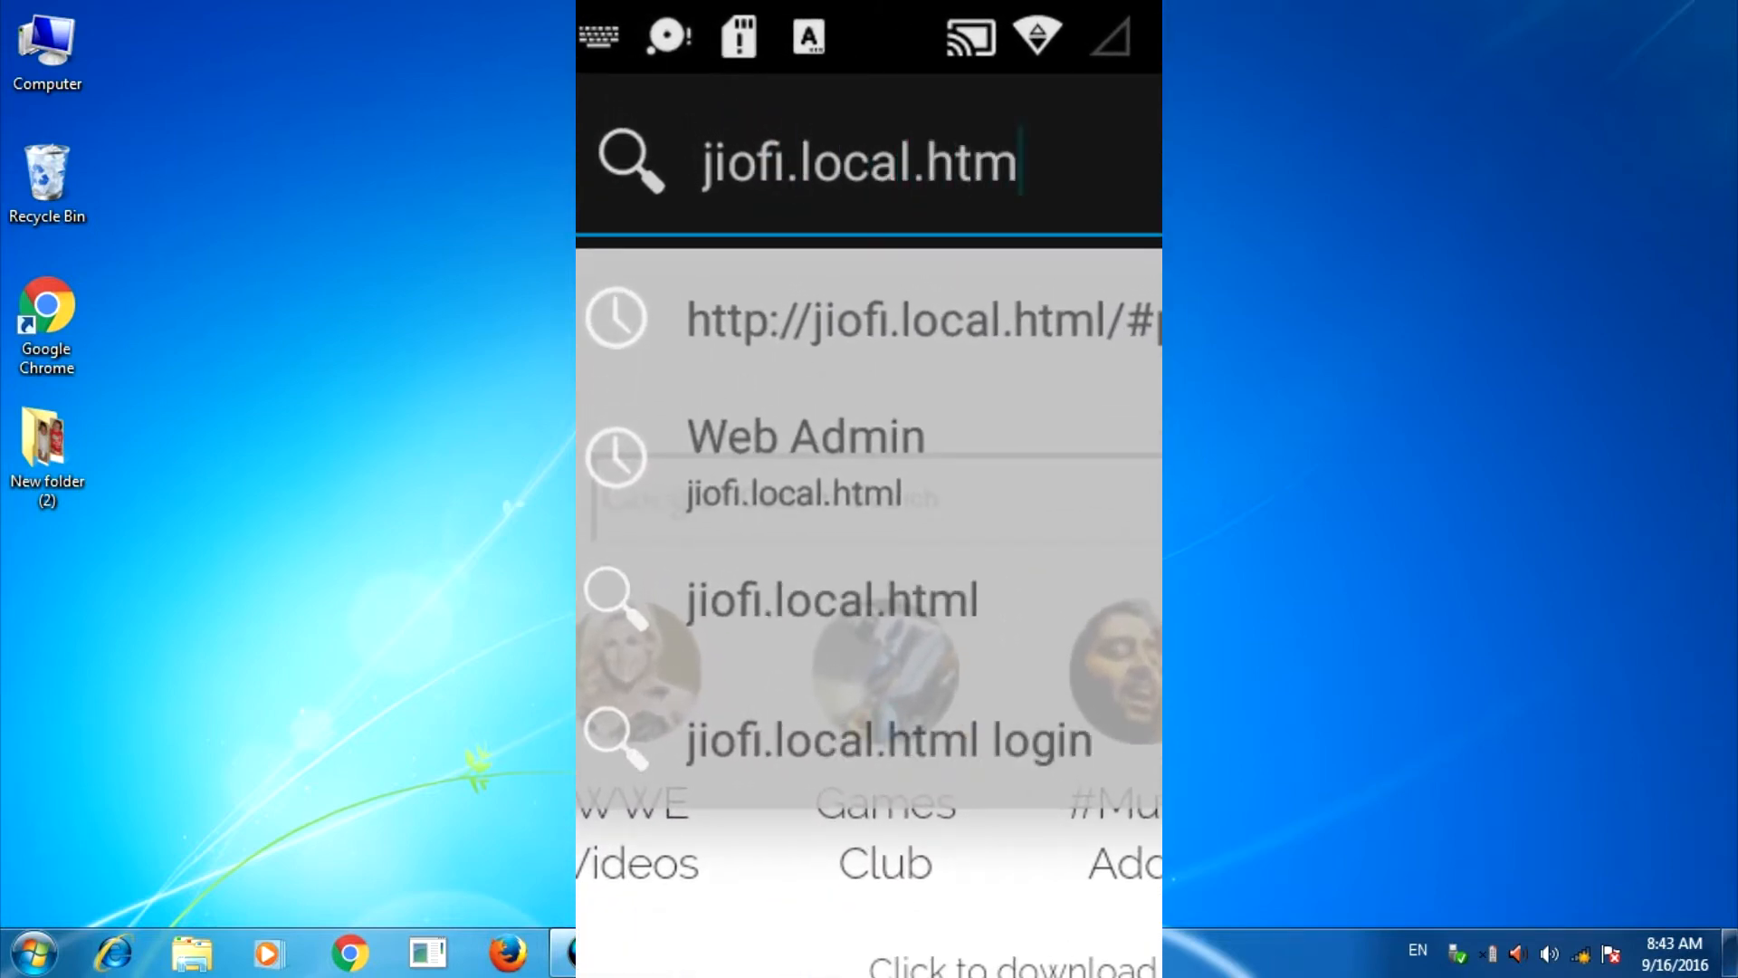
click(833, 599)
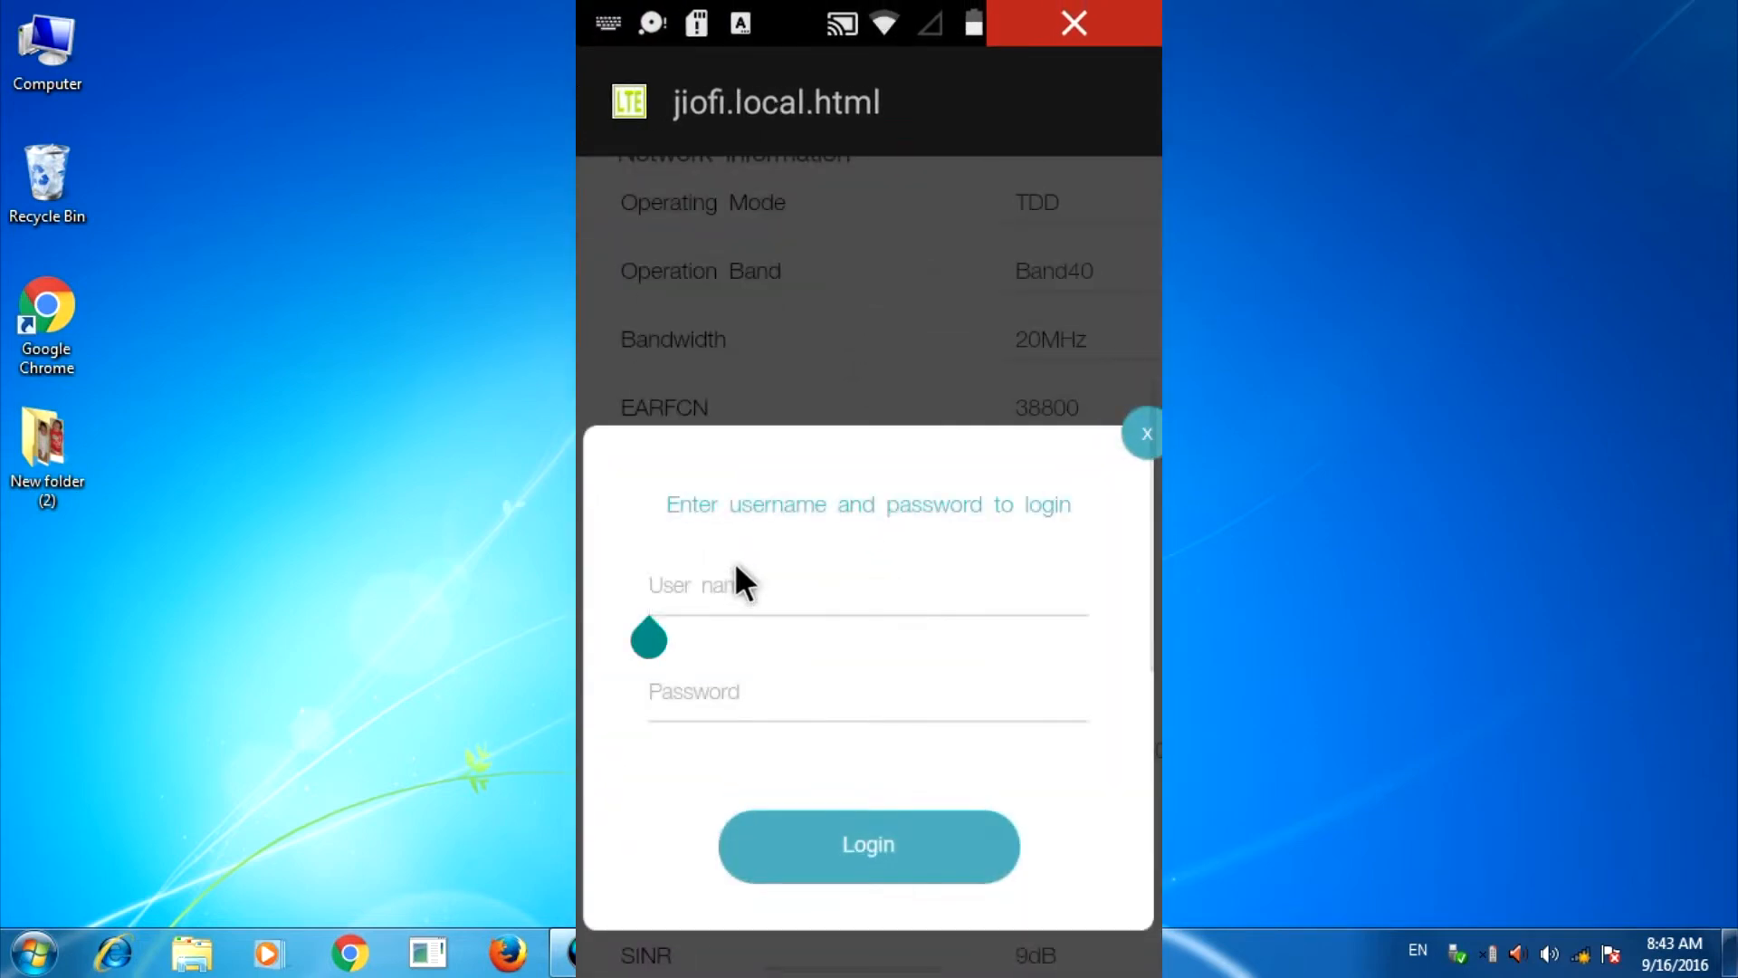
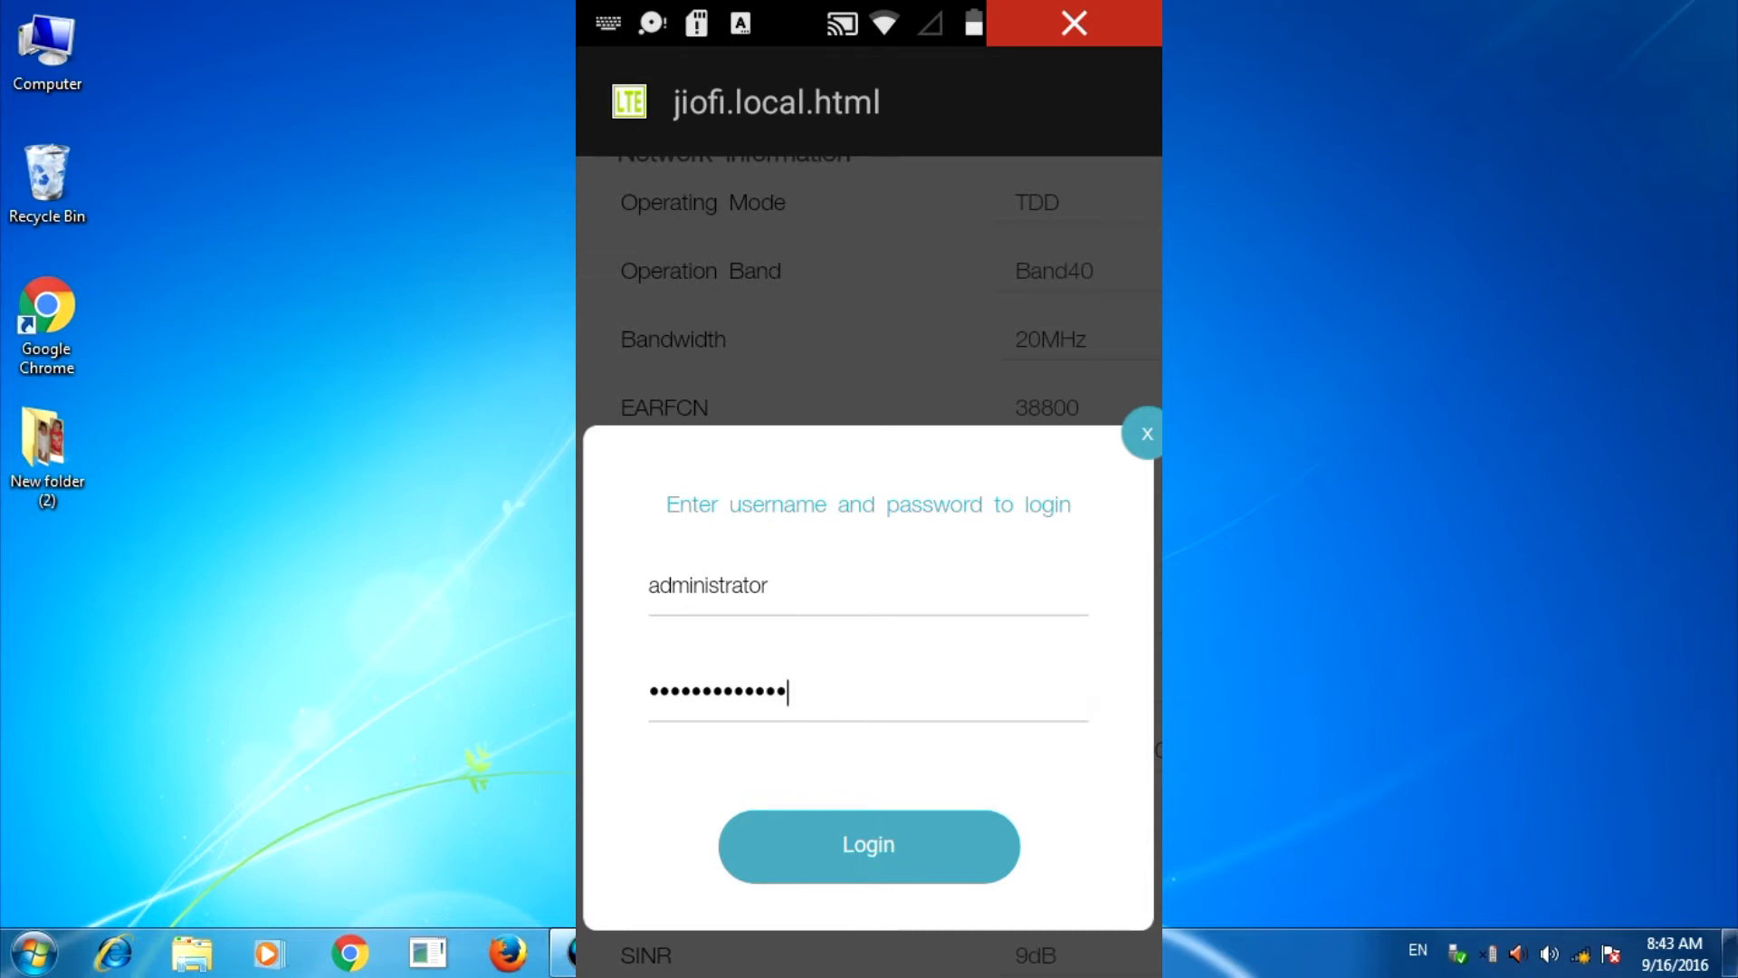
- Log in to the router as administrator with the admin password
click(869, 846)
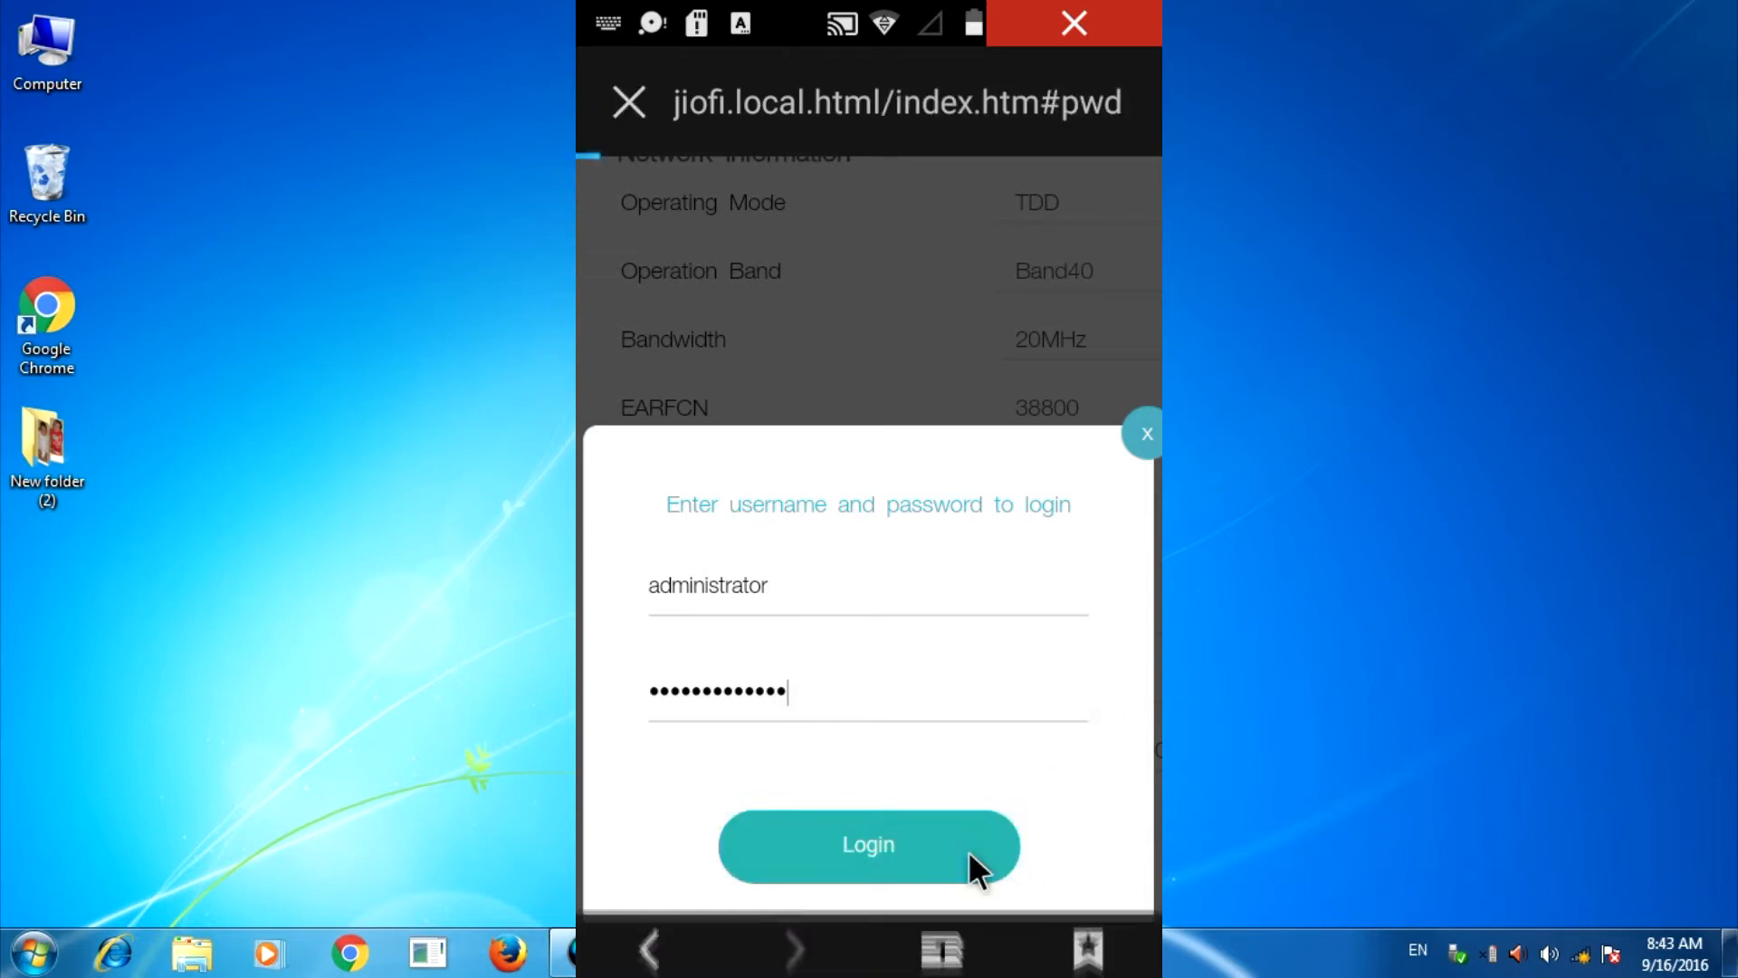
- Go to the Setting section and show the WiFi settings page
click(867, 844)
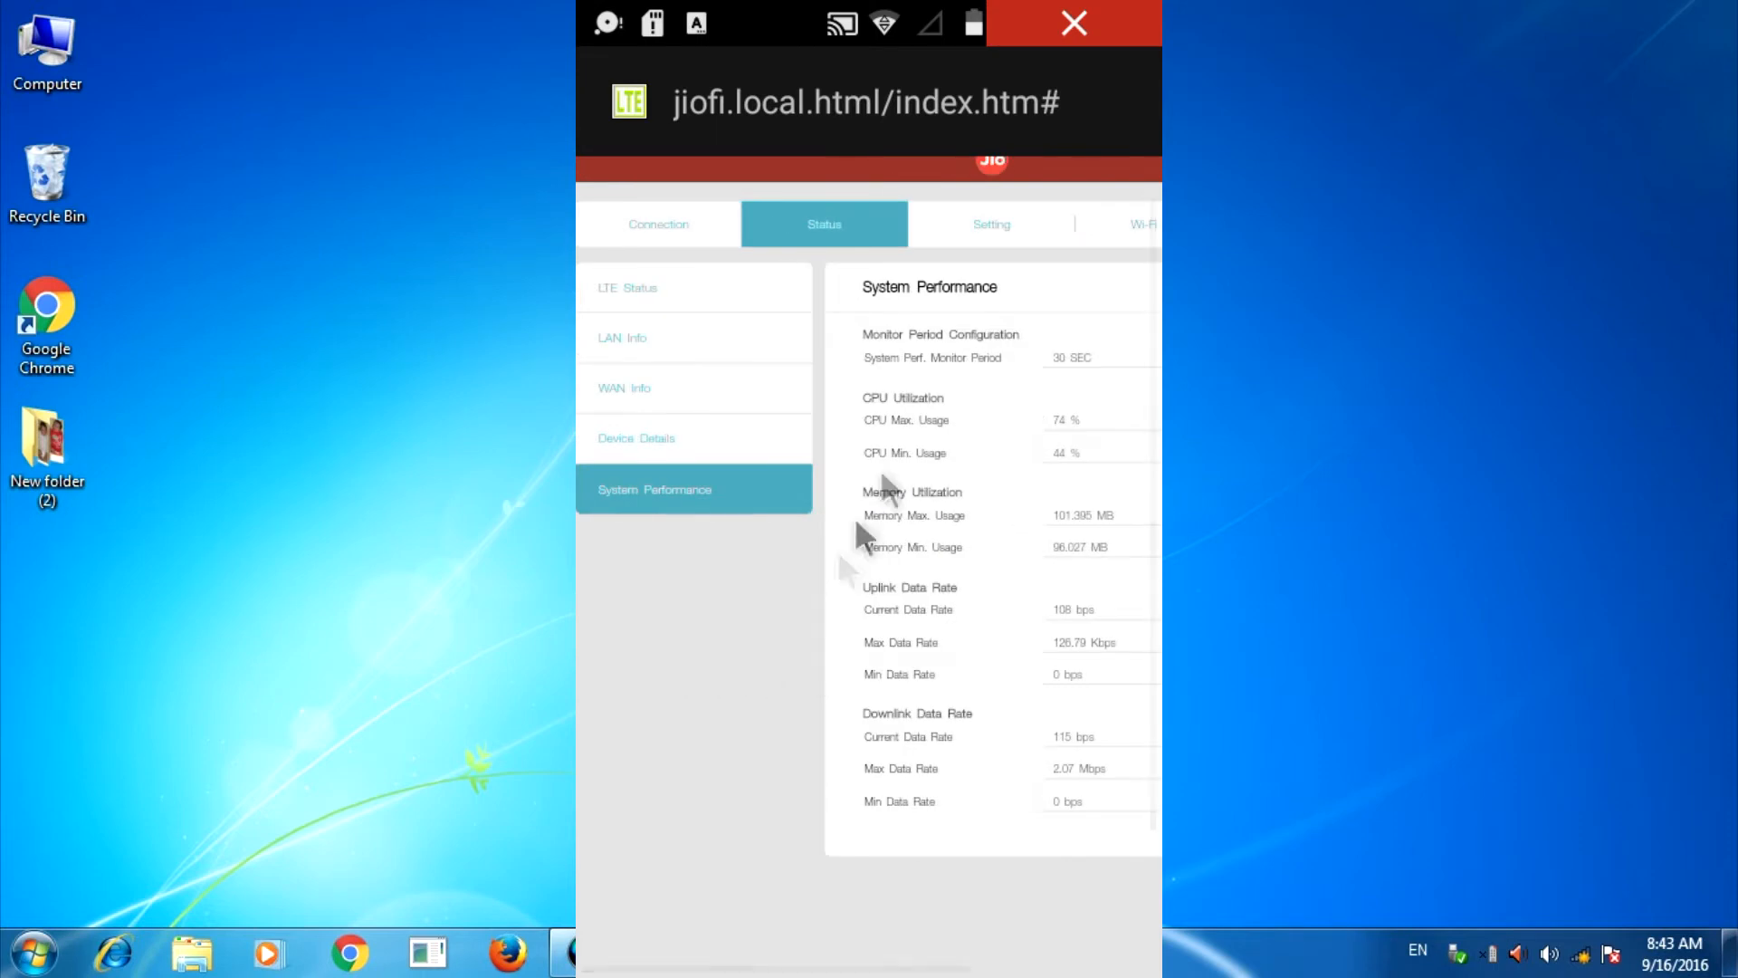
click(992, 225)
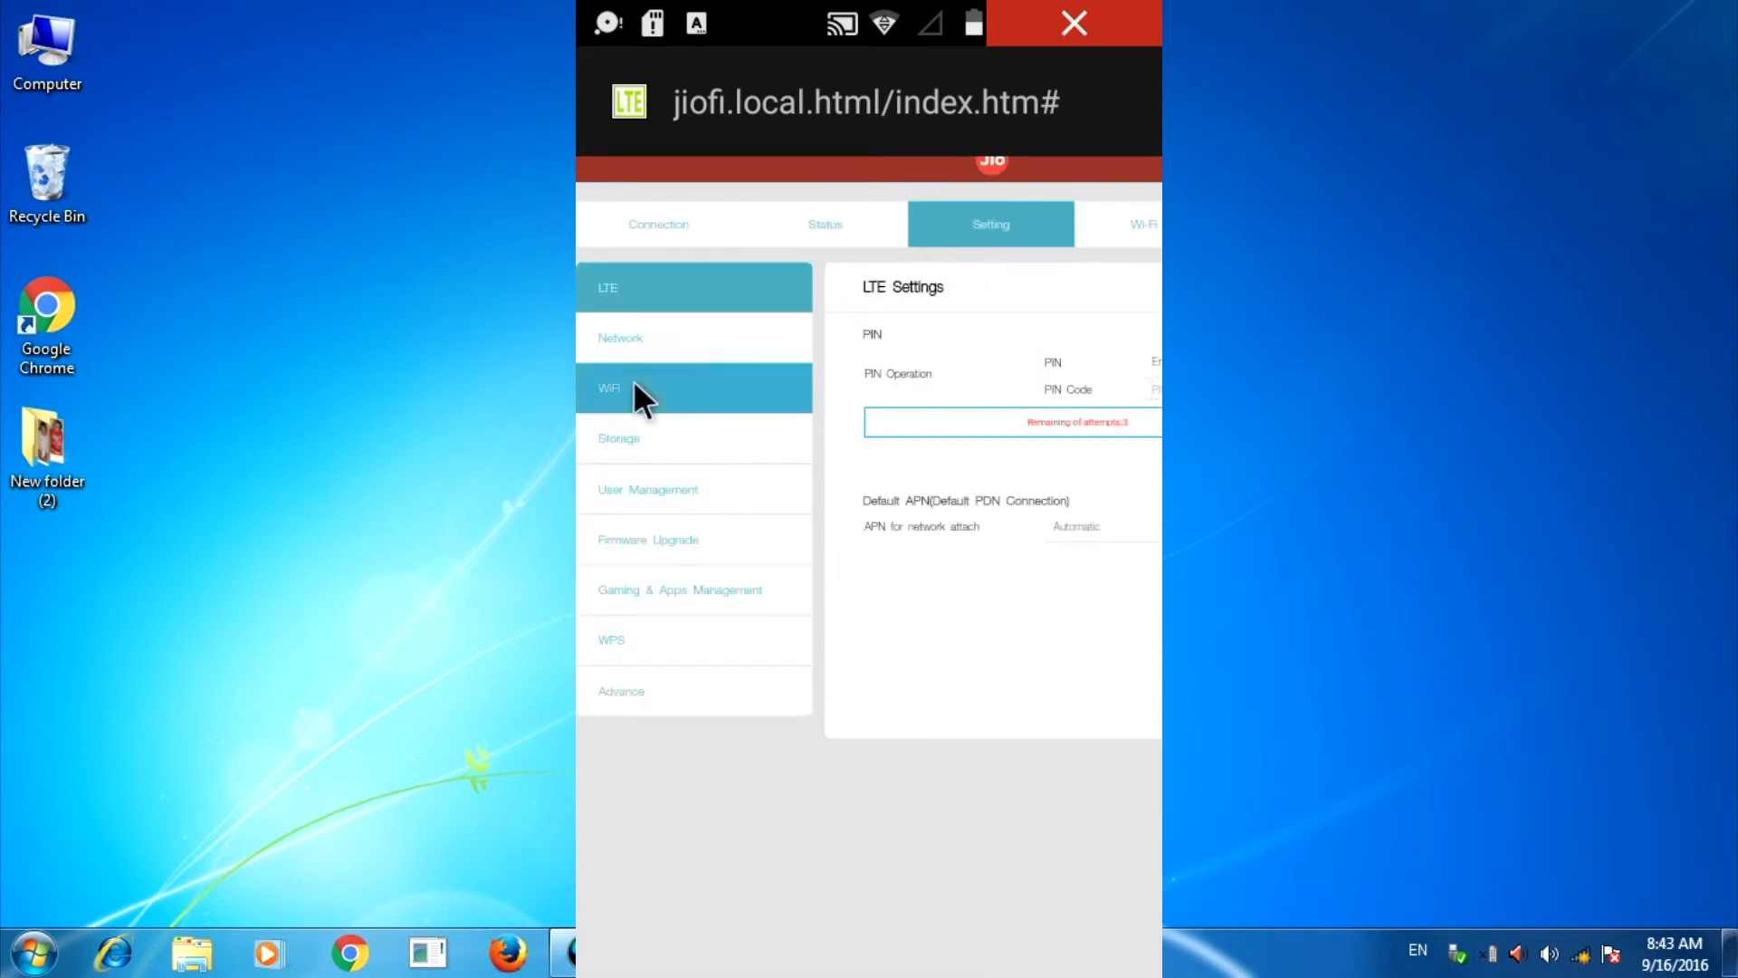
click(644, 387)
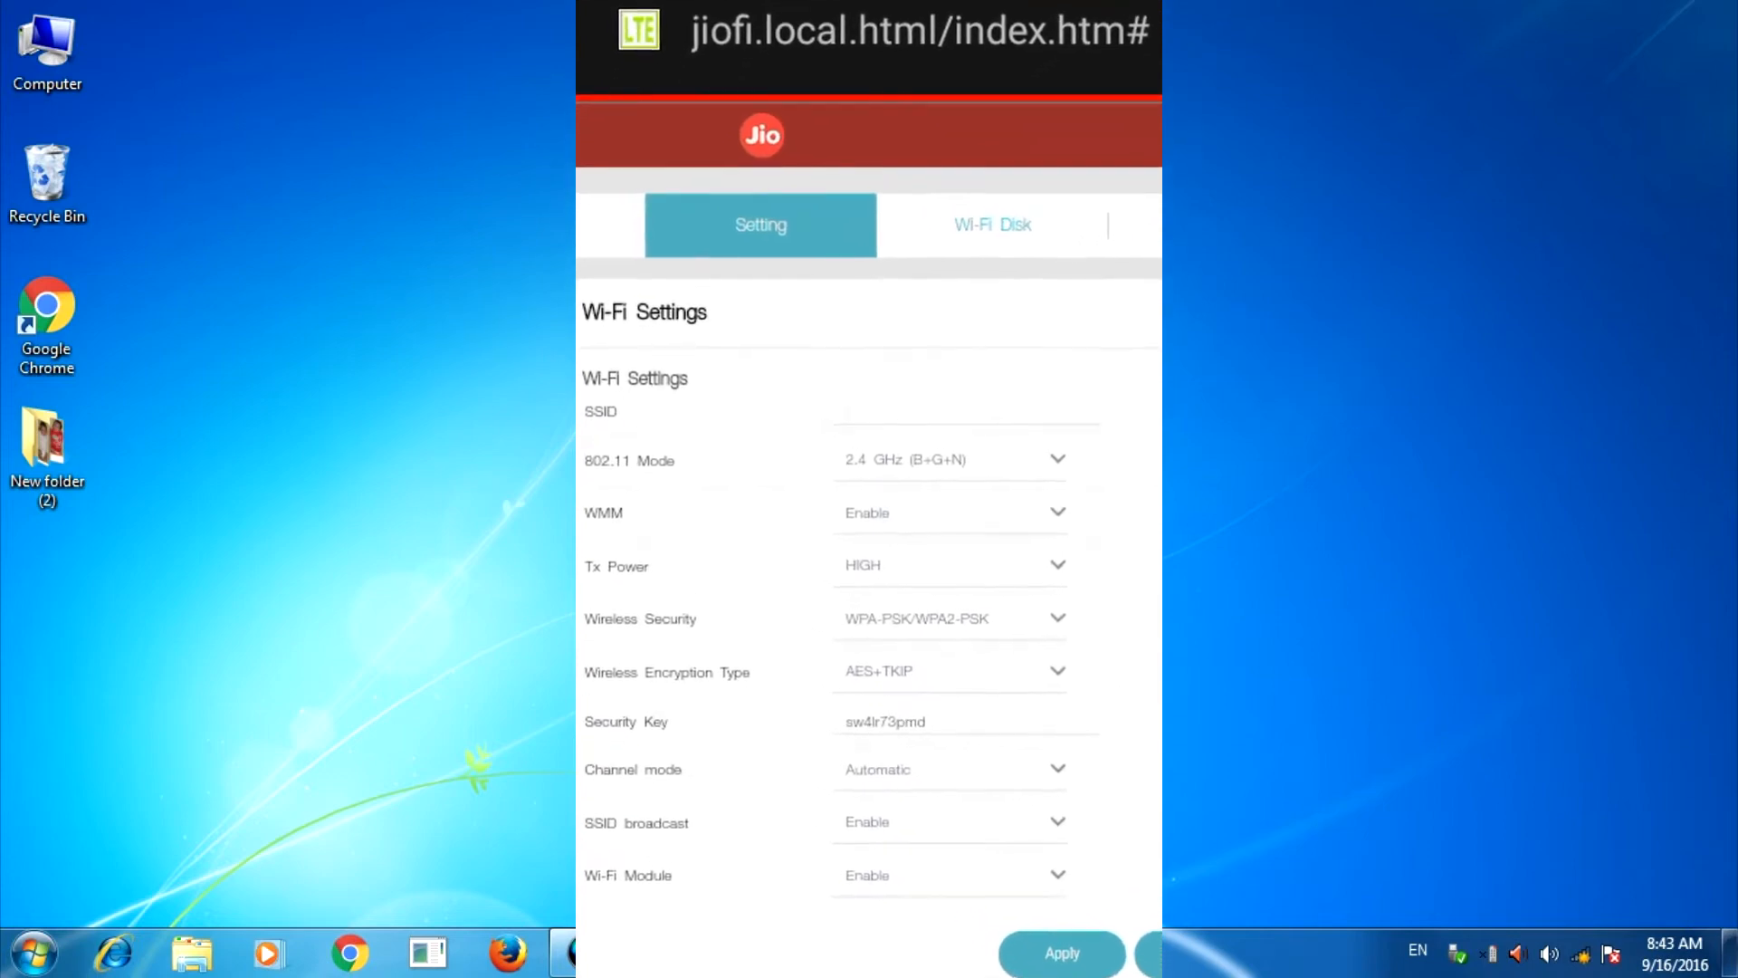
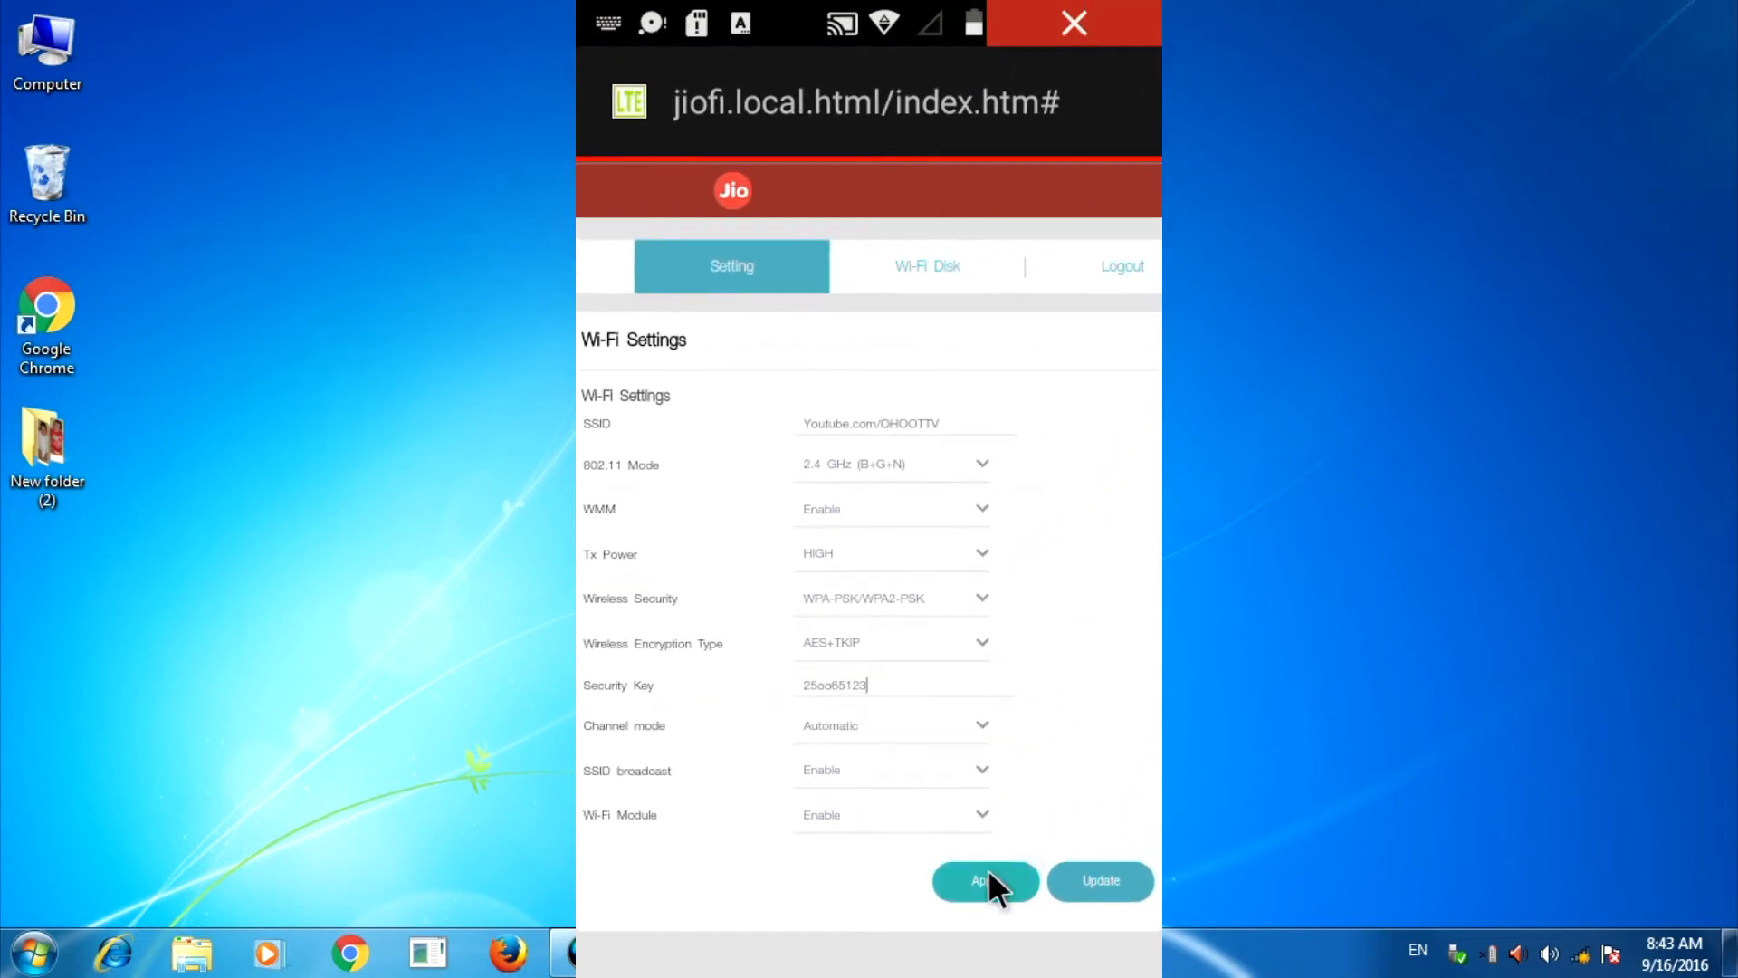
- Apply the new Wi-Fi name and key, confirming the Wi-Fi module restart
click(987, 880)
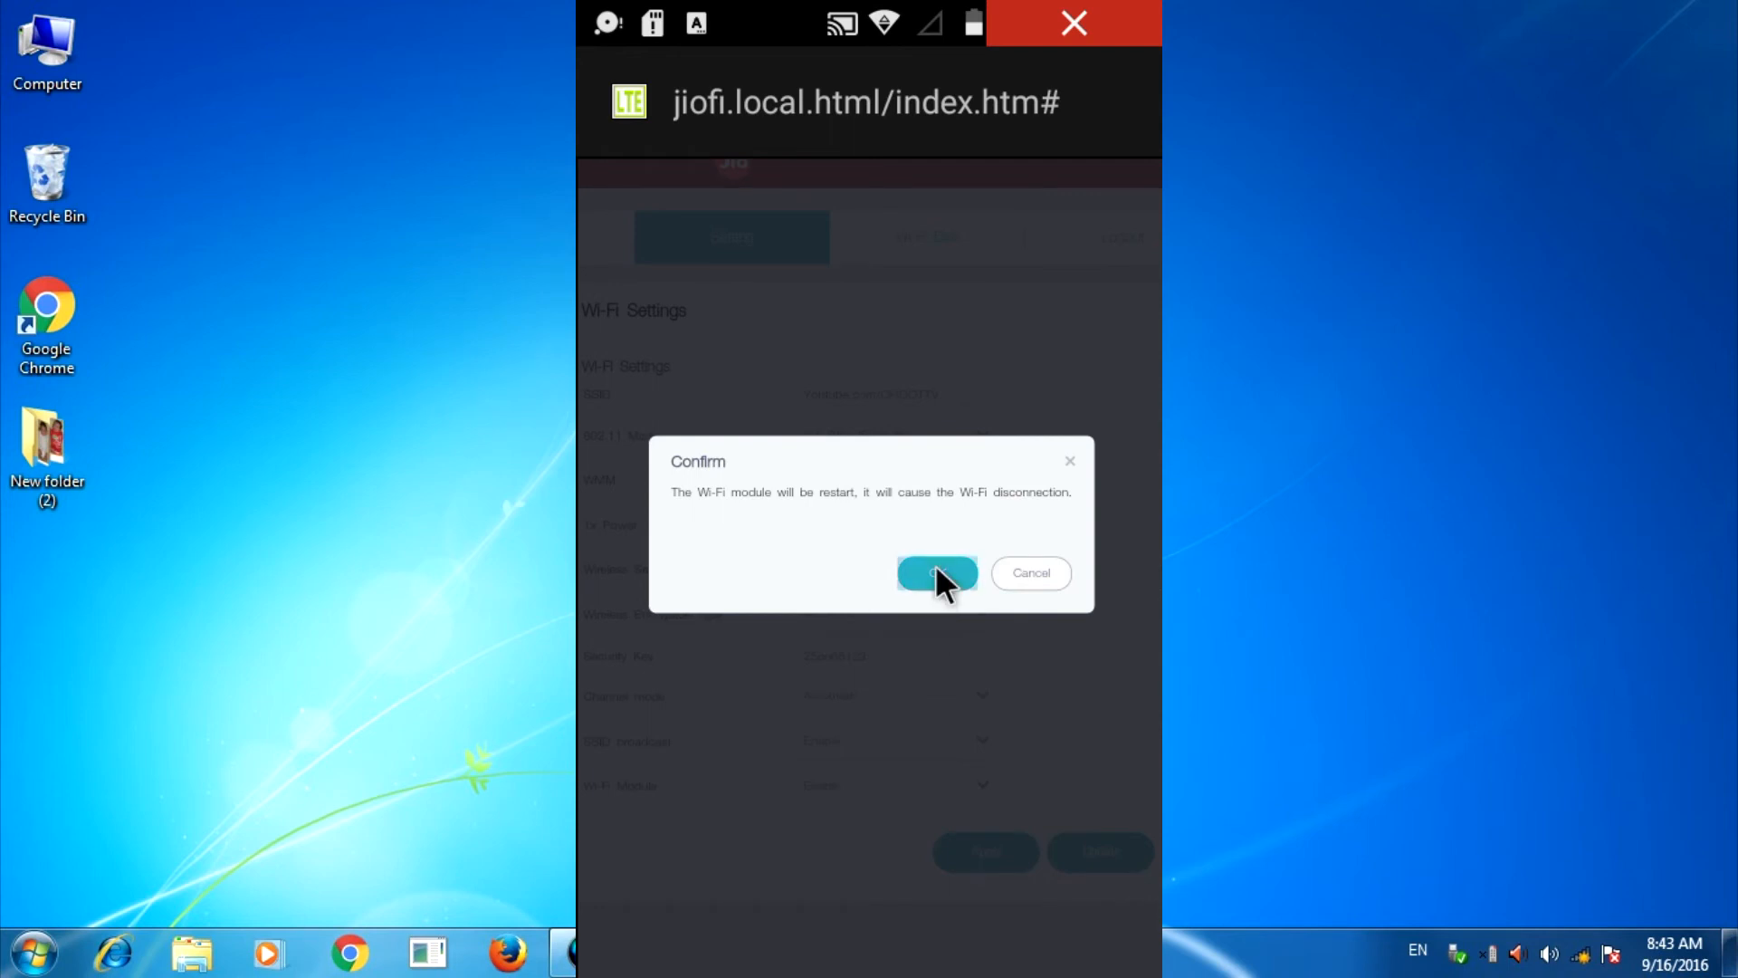
click(937, 572)
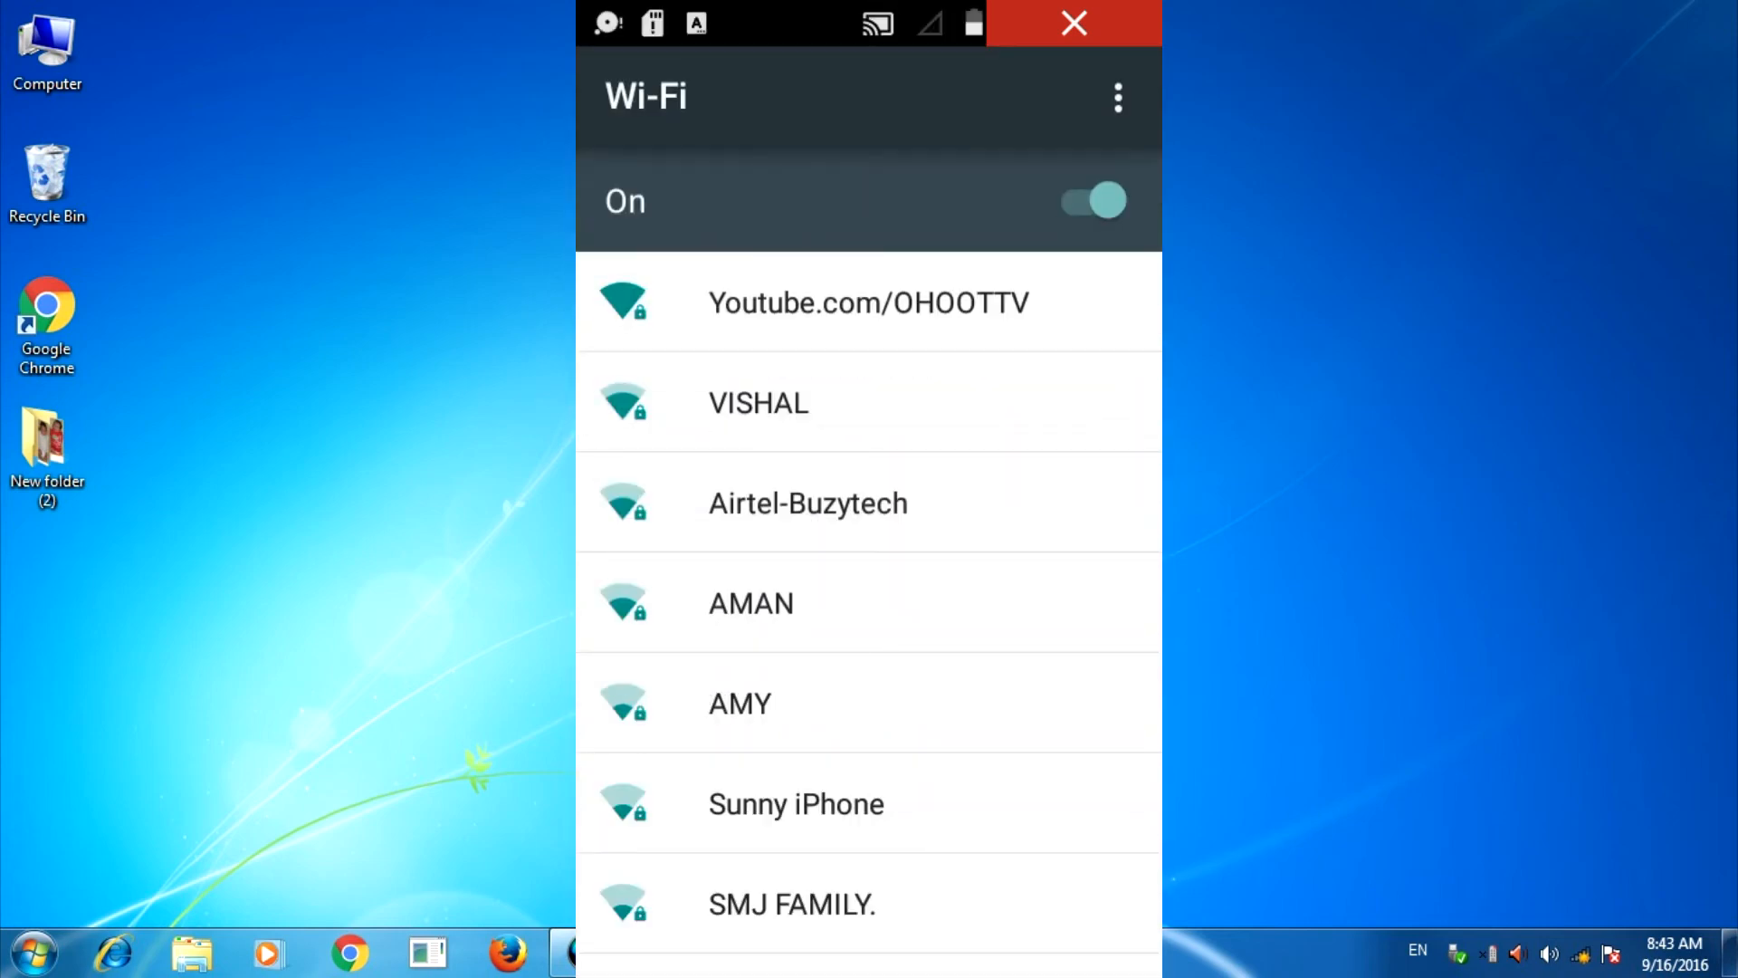
click(869, 302)
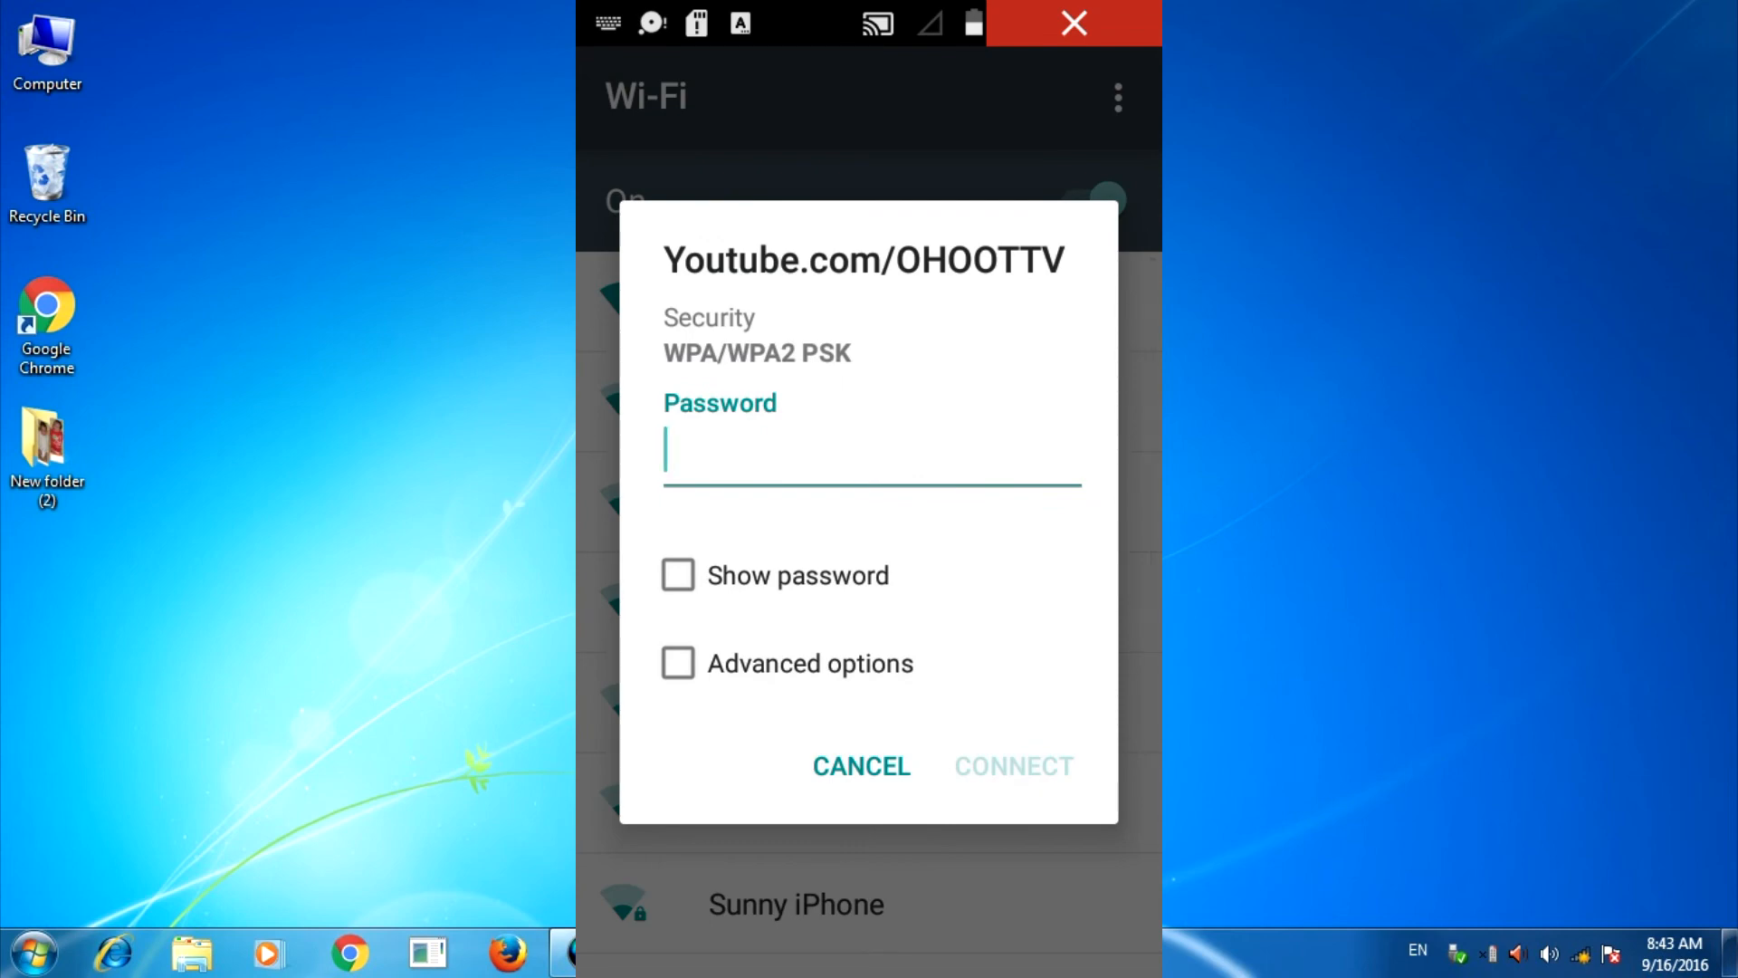
click(679, 575)
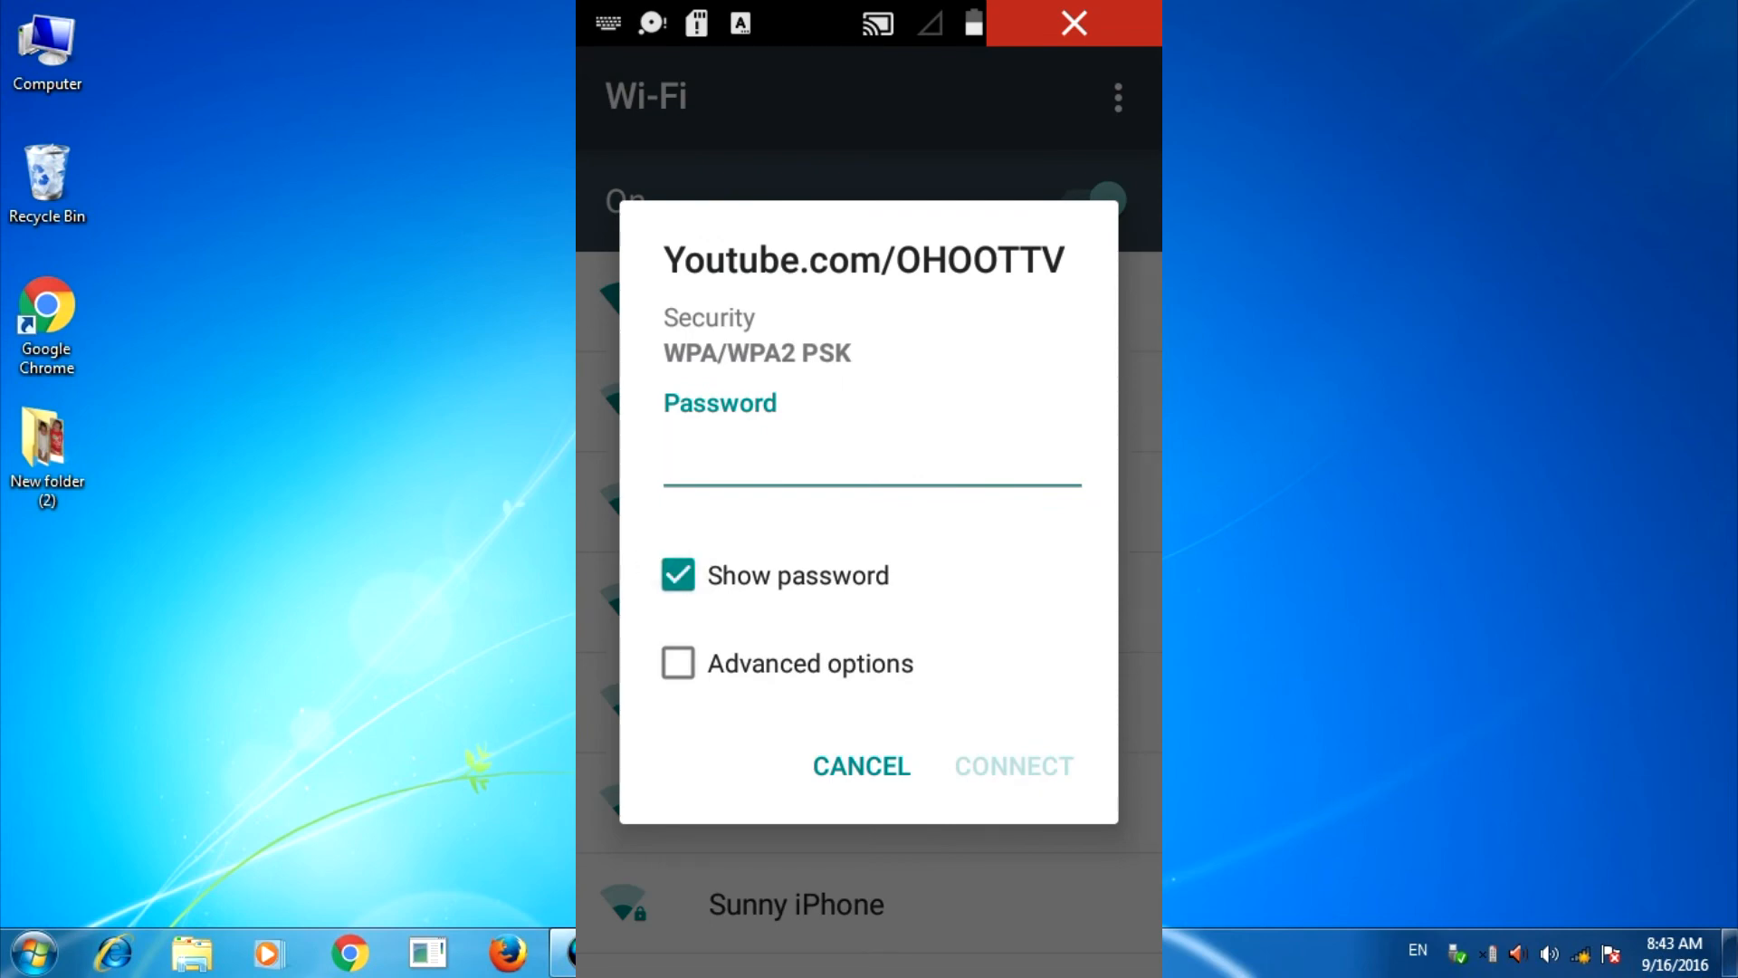
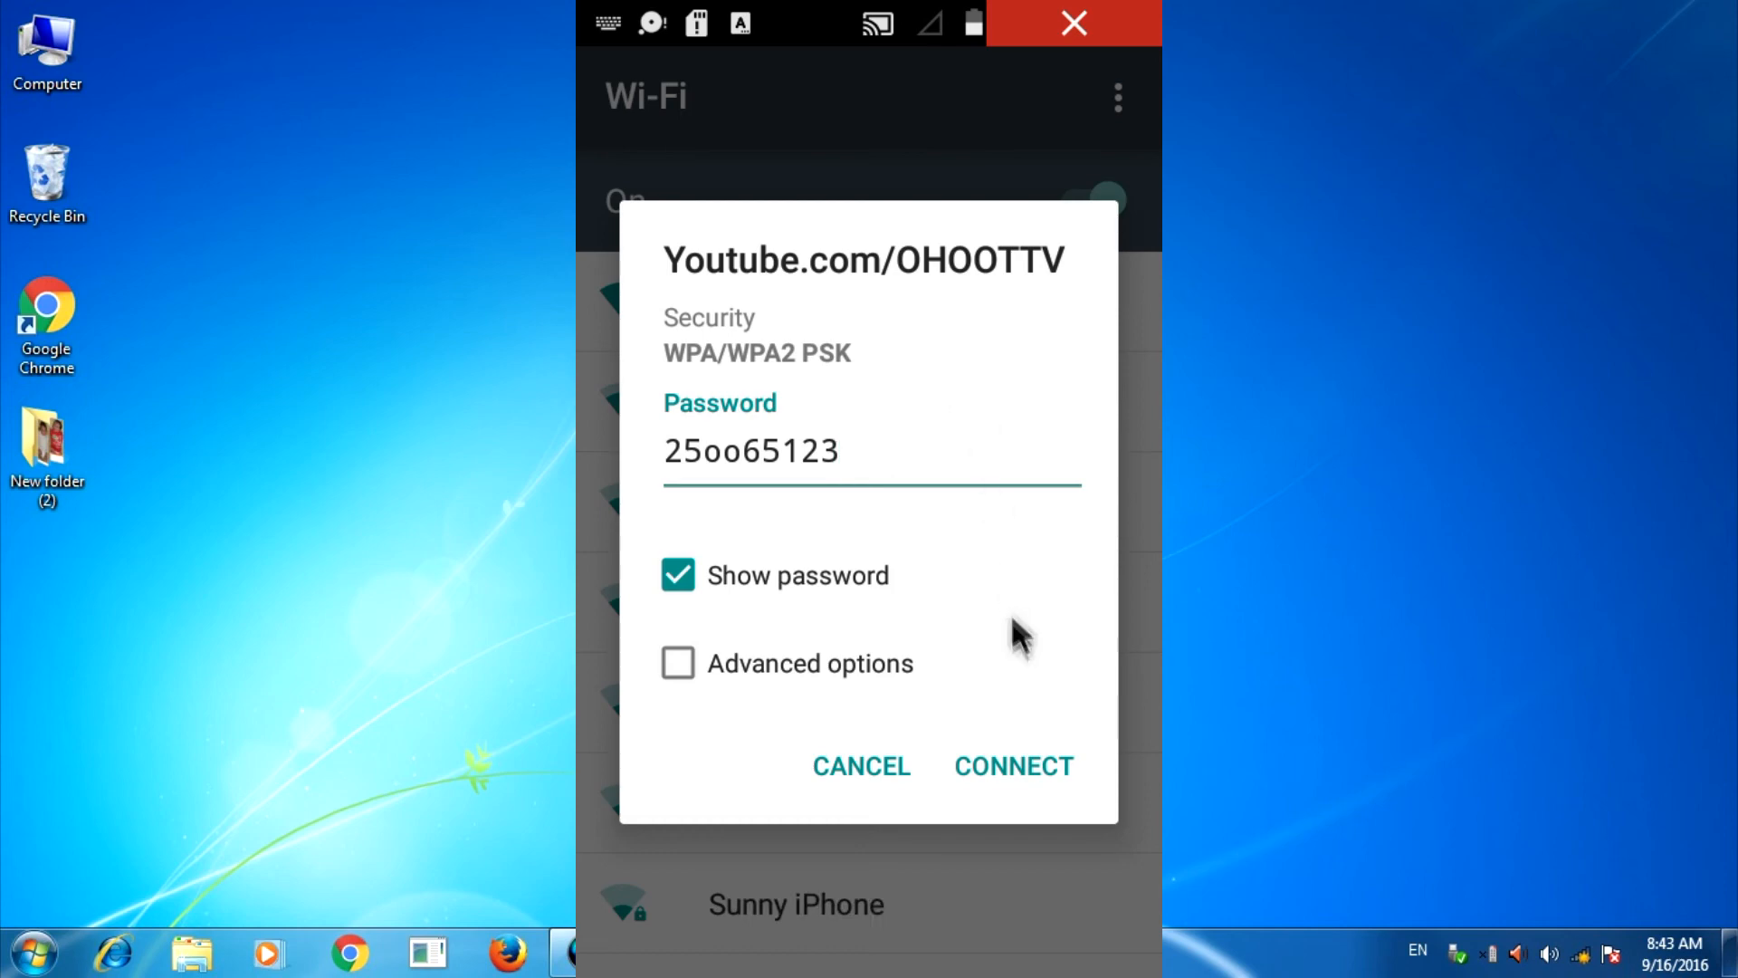
click(1014, 766)
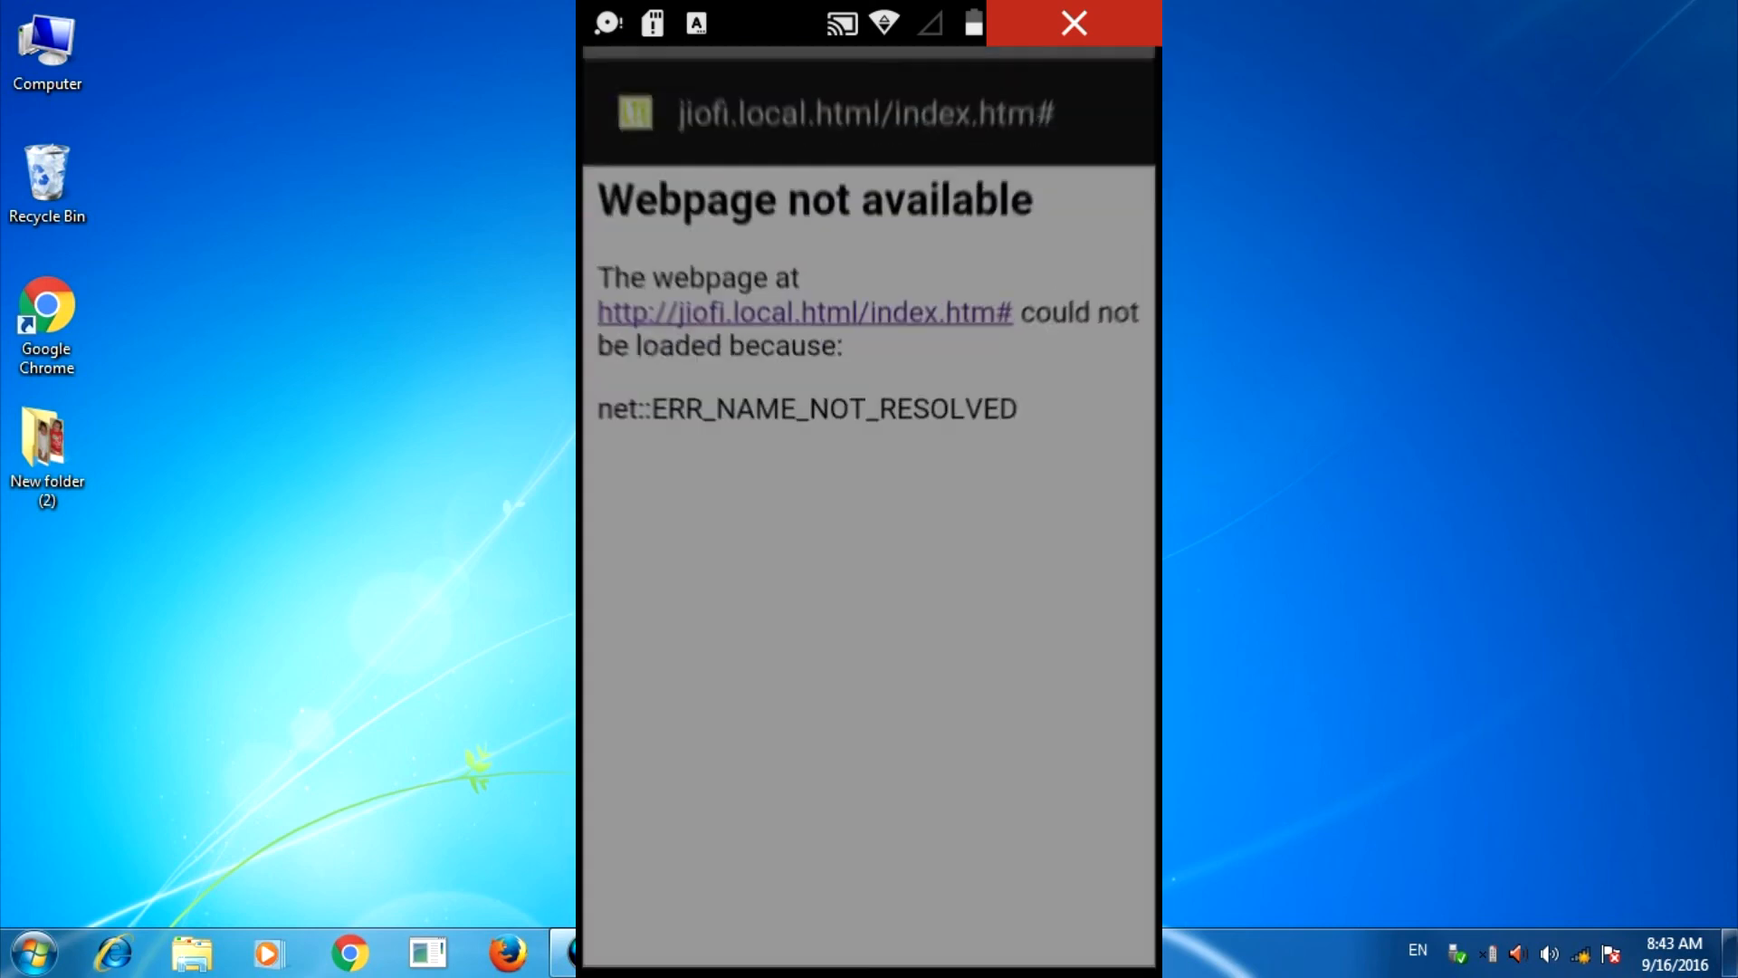
- Reload the unreachable admin page and return to its WiFi settings
click(865, 113)
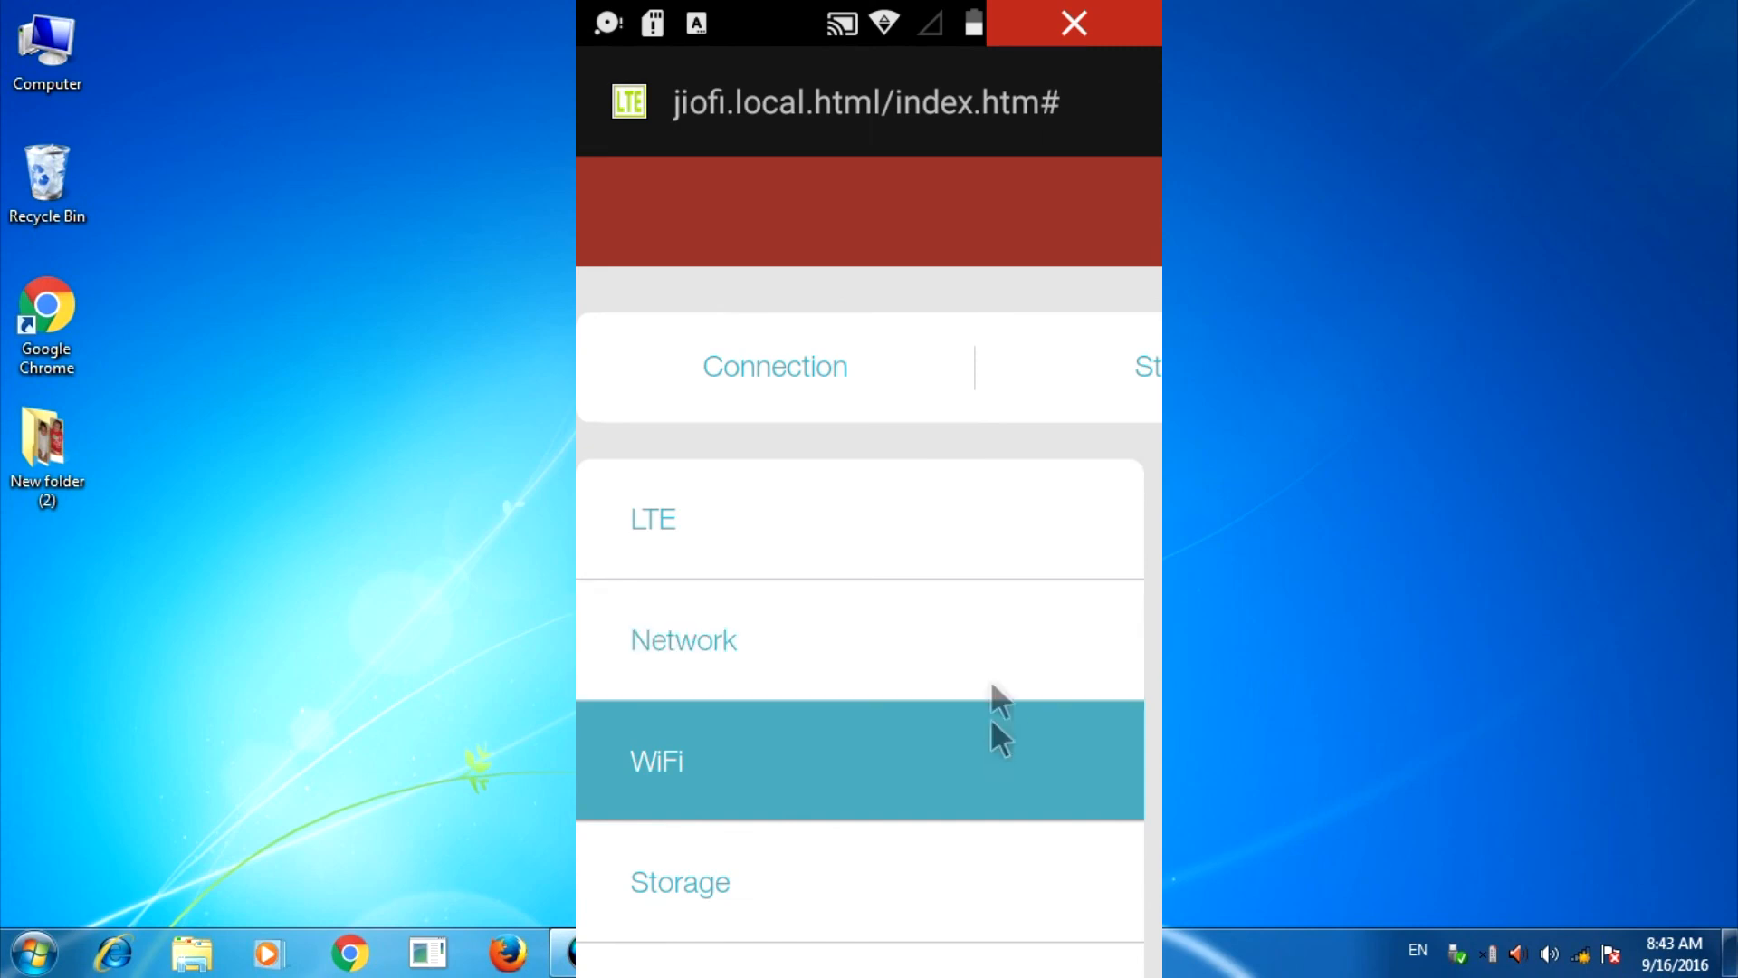
click(657, 758)
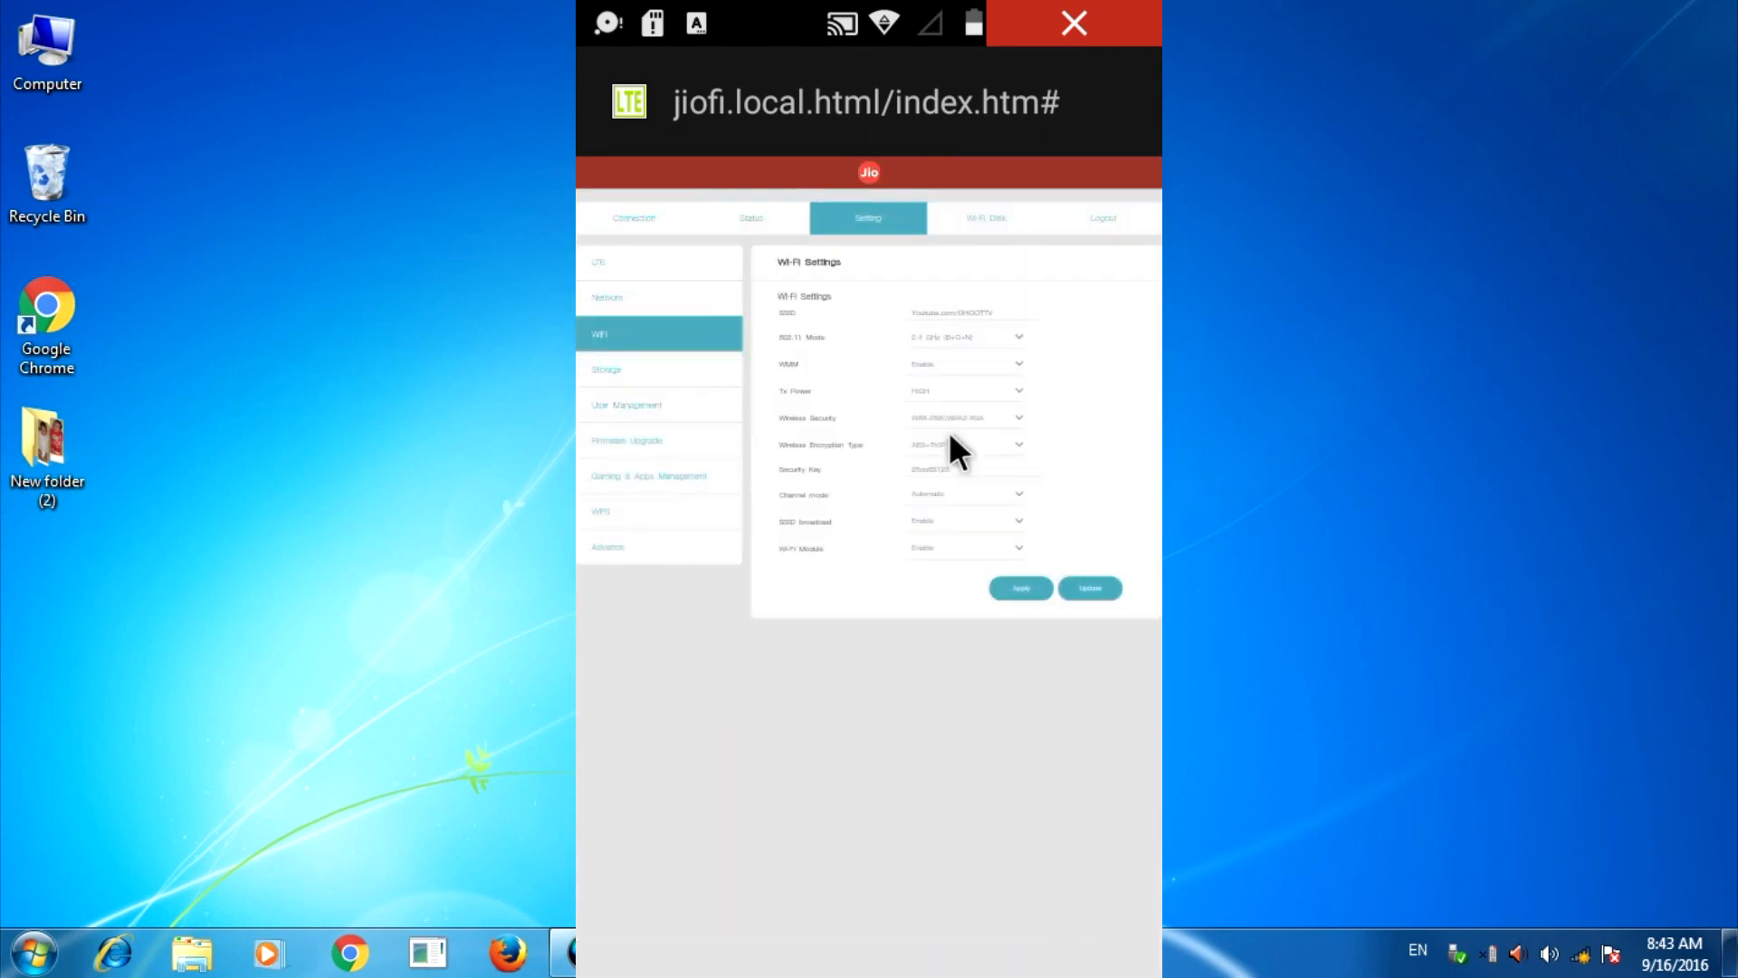